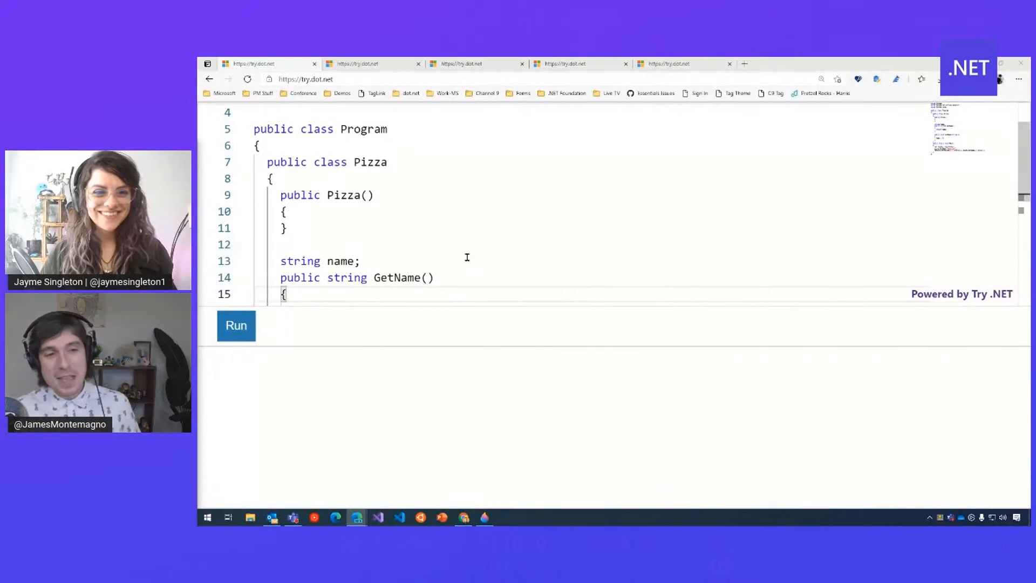
mouse_move(445, 222)
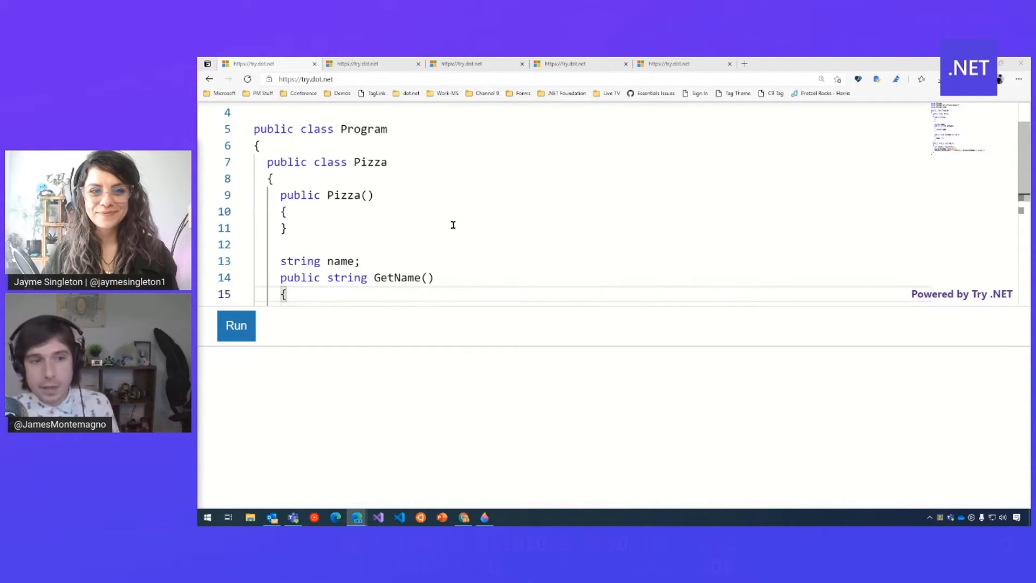
Step: Review the name field with GetName/SetName and run it, printing 'I ordered a Hawaiian pizza'
double_click(320, 261)
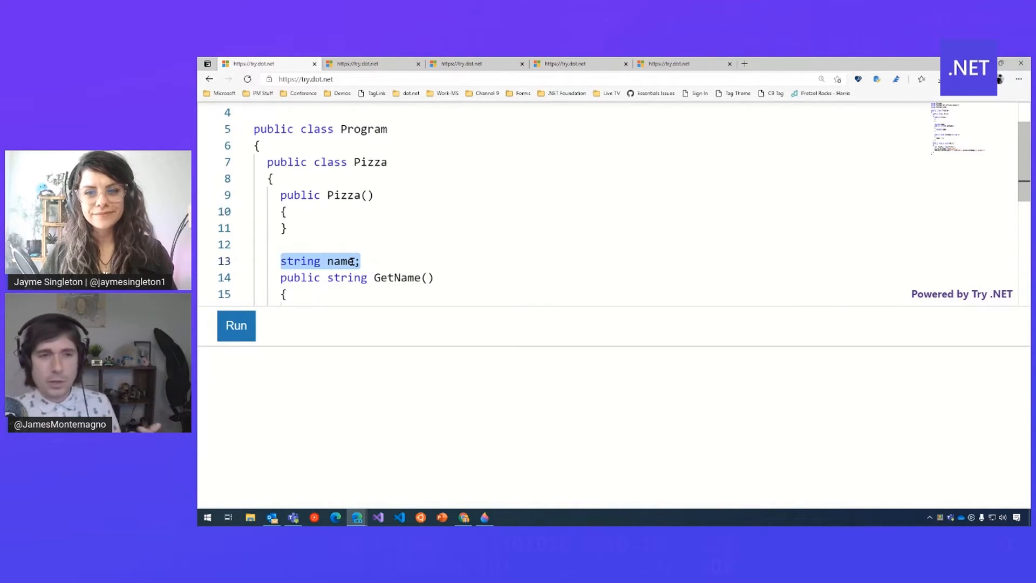
scroll("down", 3)
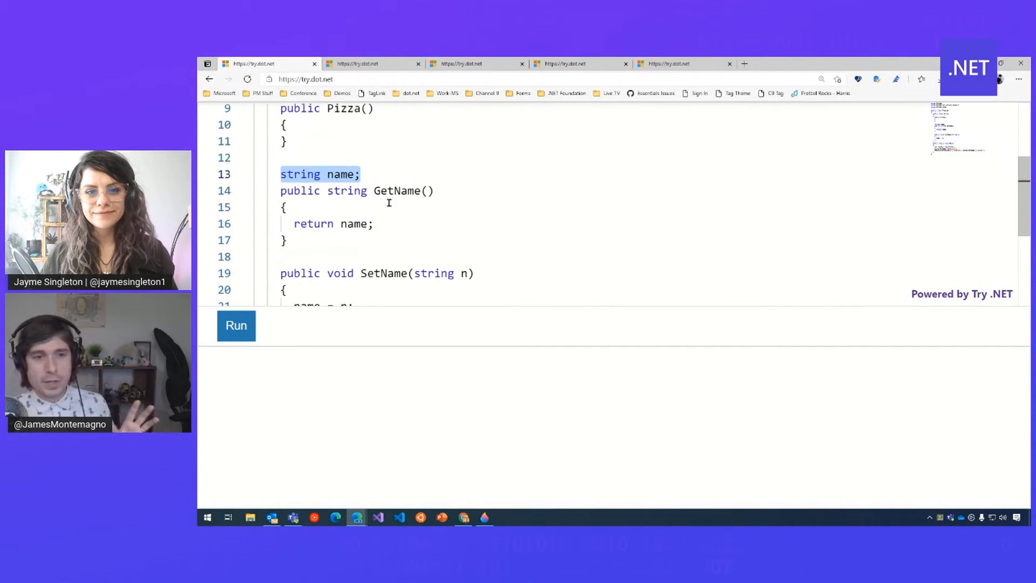
scroll("down", 3)
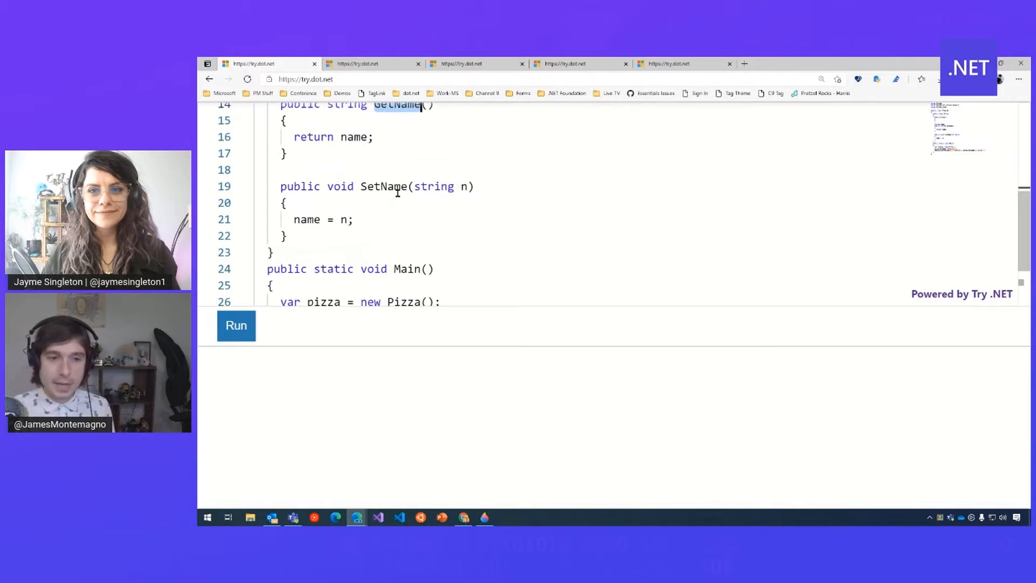
scroll("down", 3)
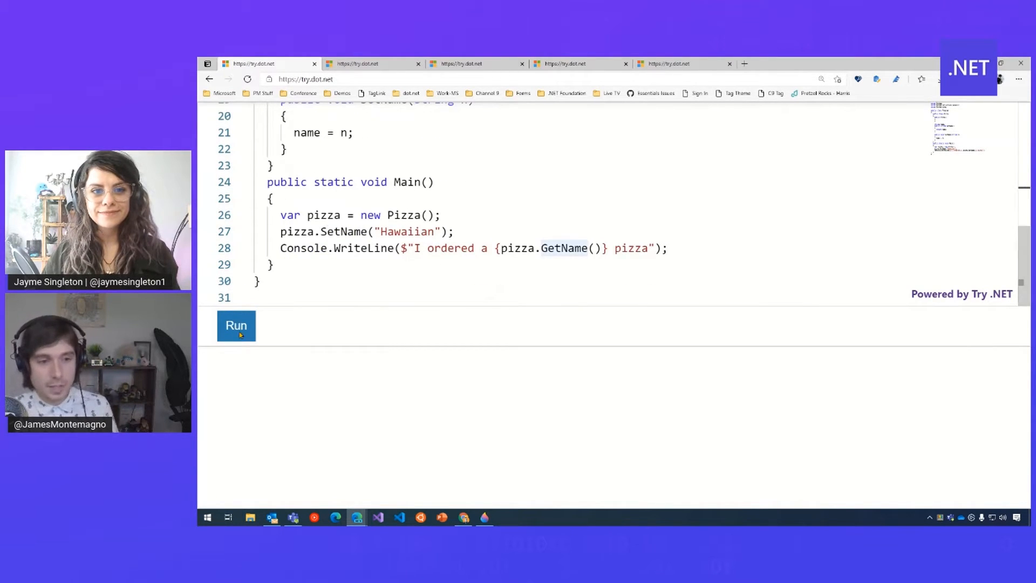
left_click(236, 325)
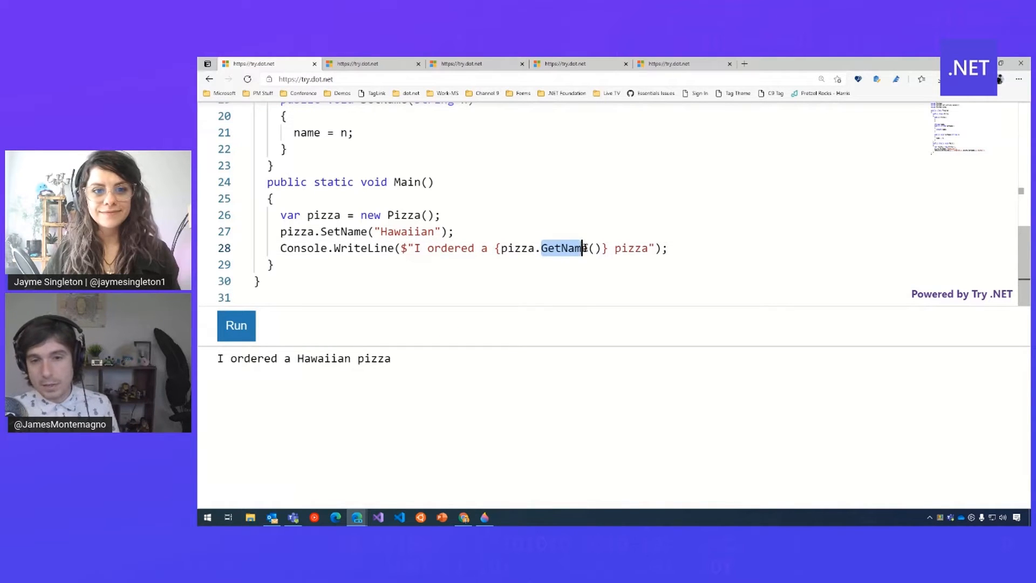
scroll("up", 3)
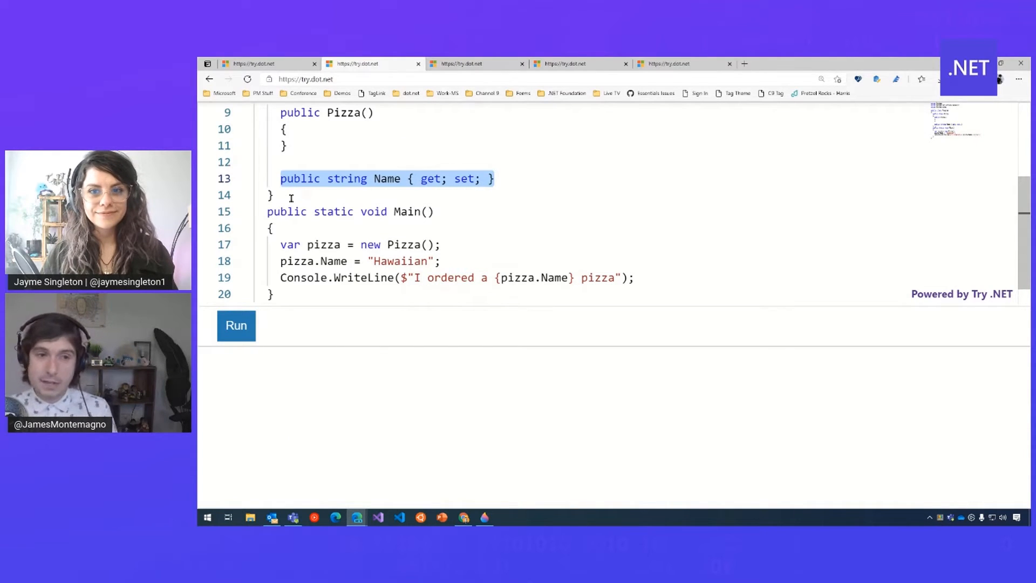
Step: Review the Name { get; set; } auto-property and run it, printing 'I ordered a Hawaiian pizza'
double_click(464, 178)
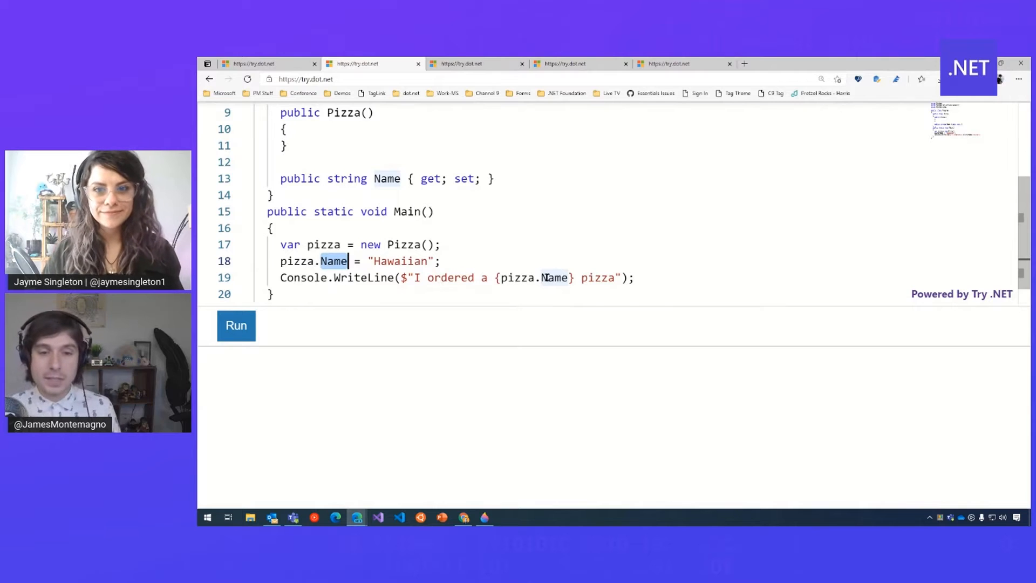
left_click(236, 325)
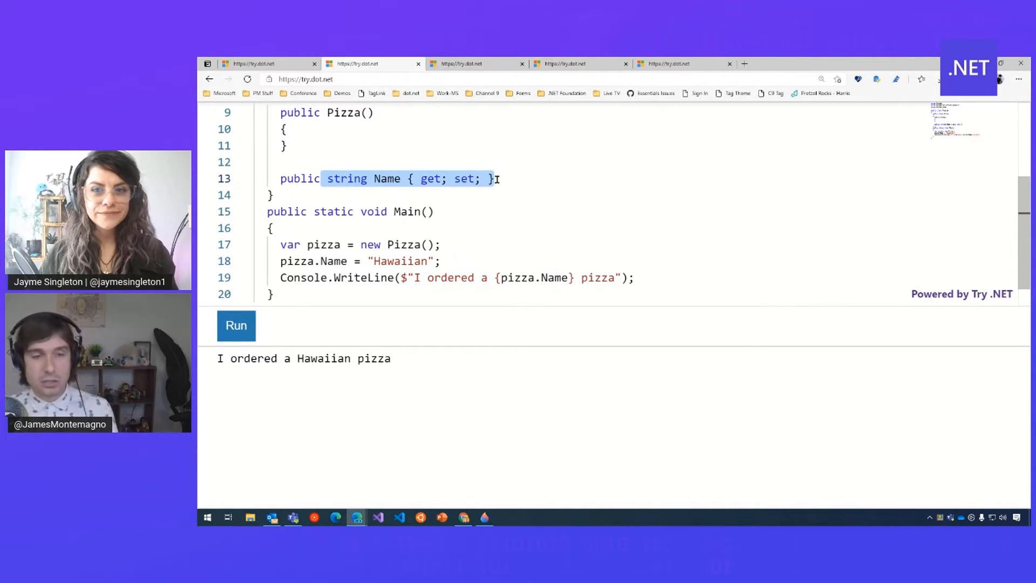
scroll("up", 3)
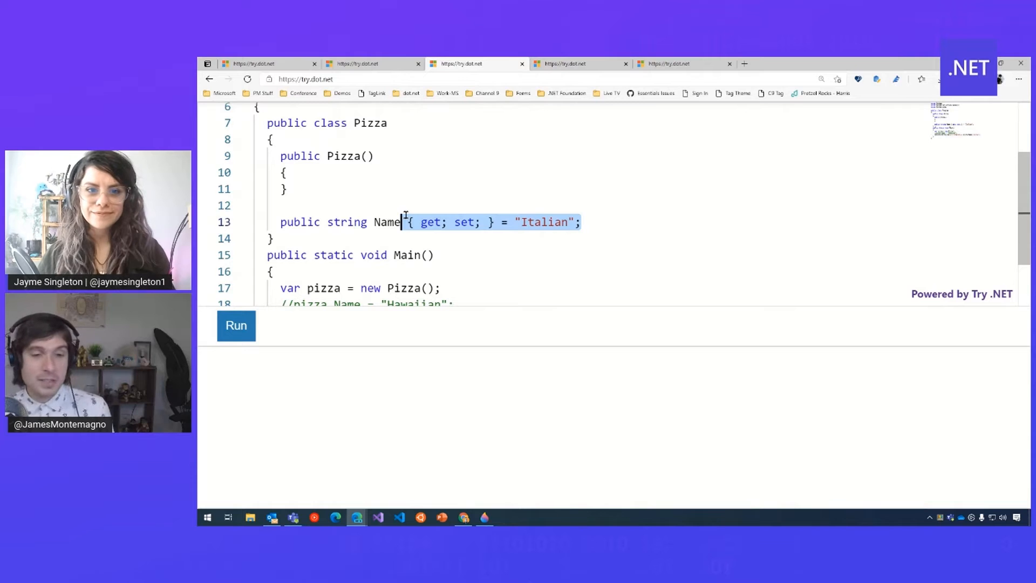
Step: Run with Name defaulting to 'Italian', then restore pizza.Name = "Hawaiian" and run again
left_click(536, 222)
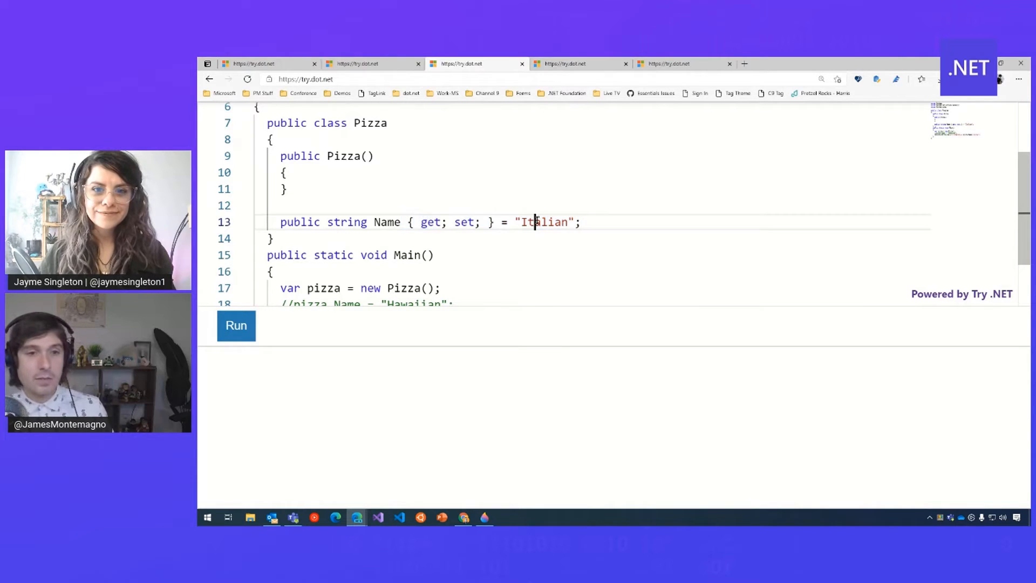
left_click(236, 325)
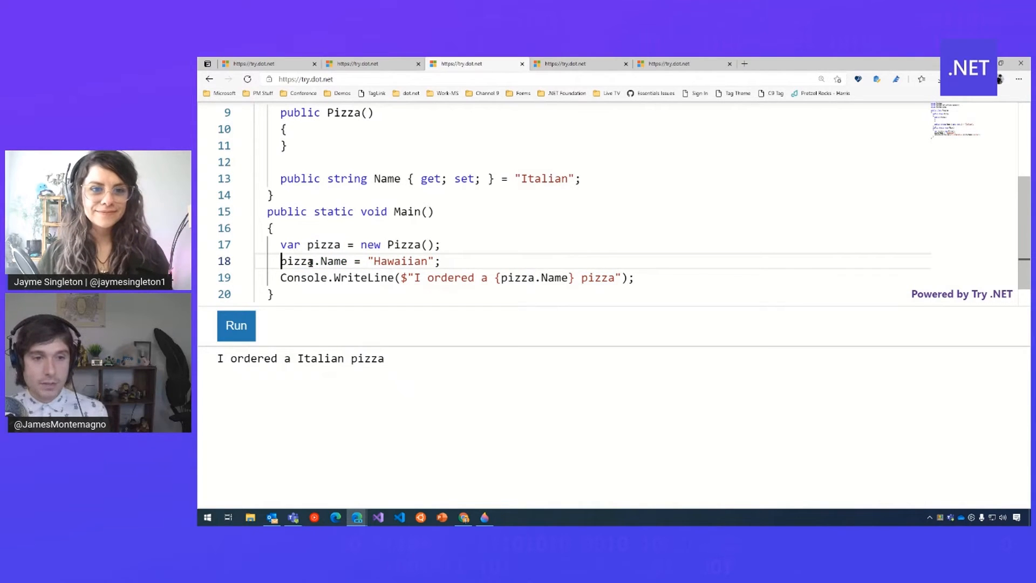
double_click(410, 245)
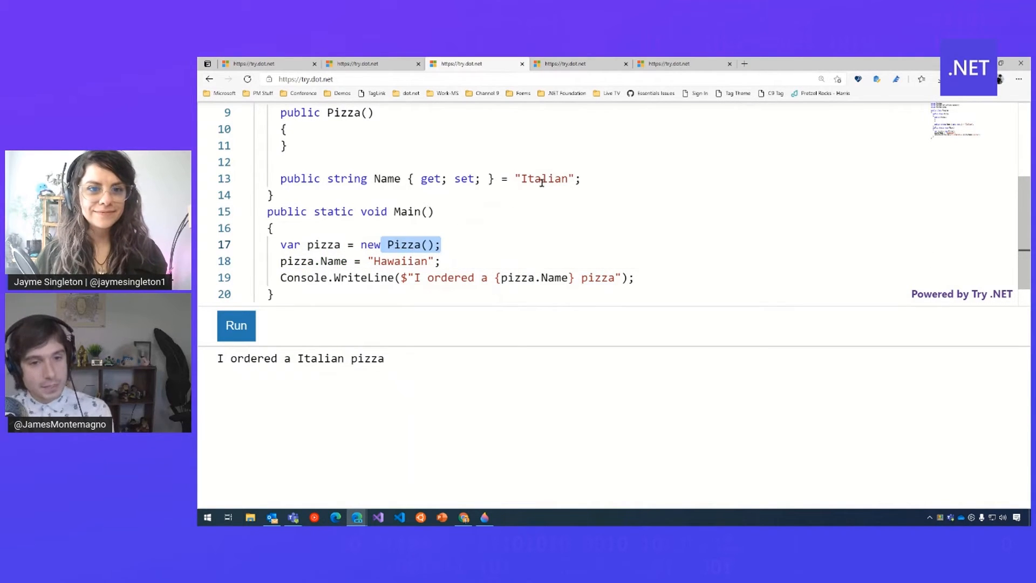
left_click(236, 325)
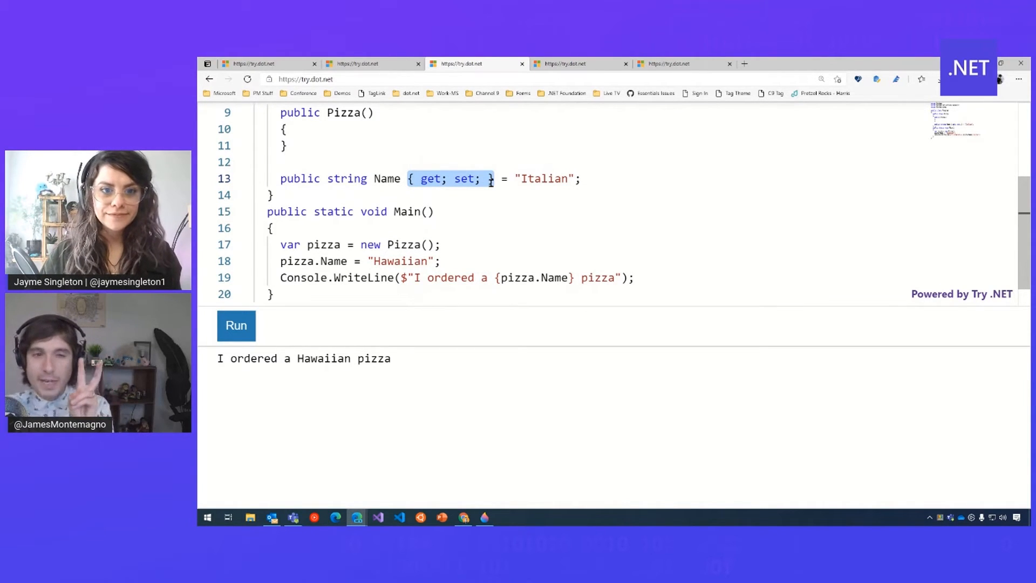
mouse_move(582, 139)
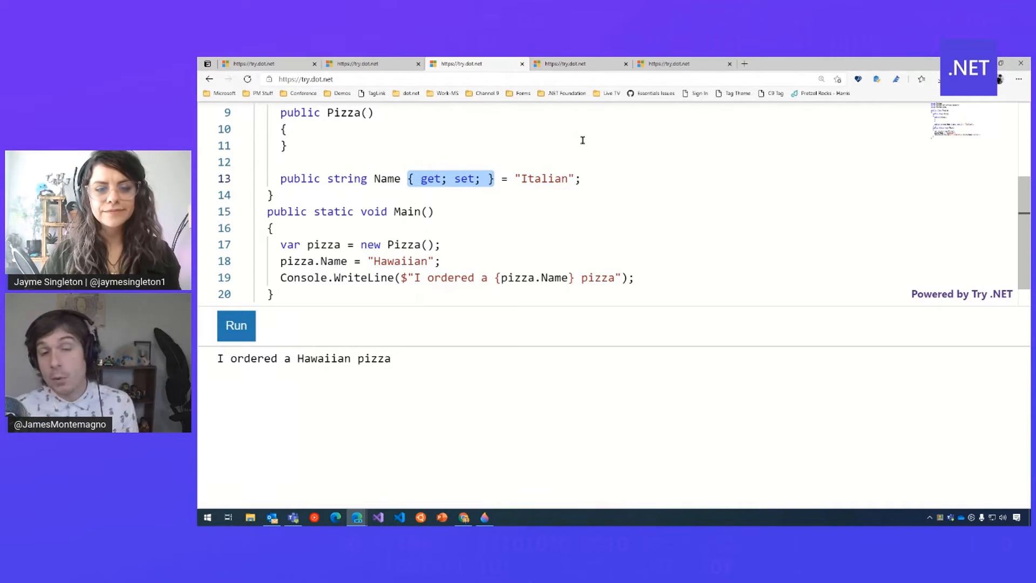
Step: Locate the full Name property and select the incoming value in its setter
left_click(575, 63)
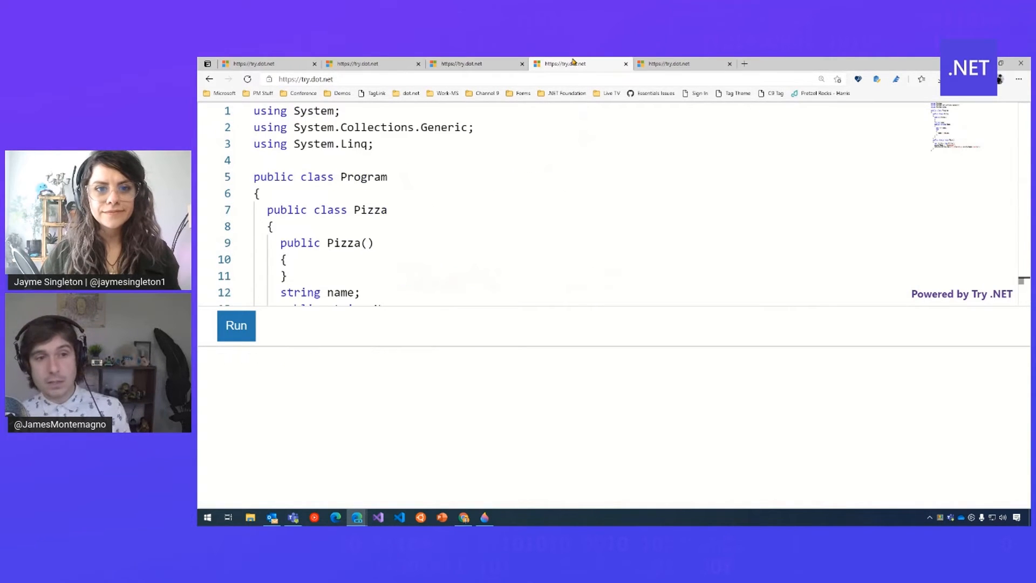
scroll("down", 3)
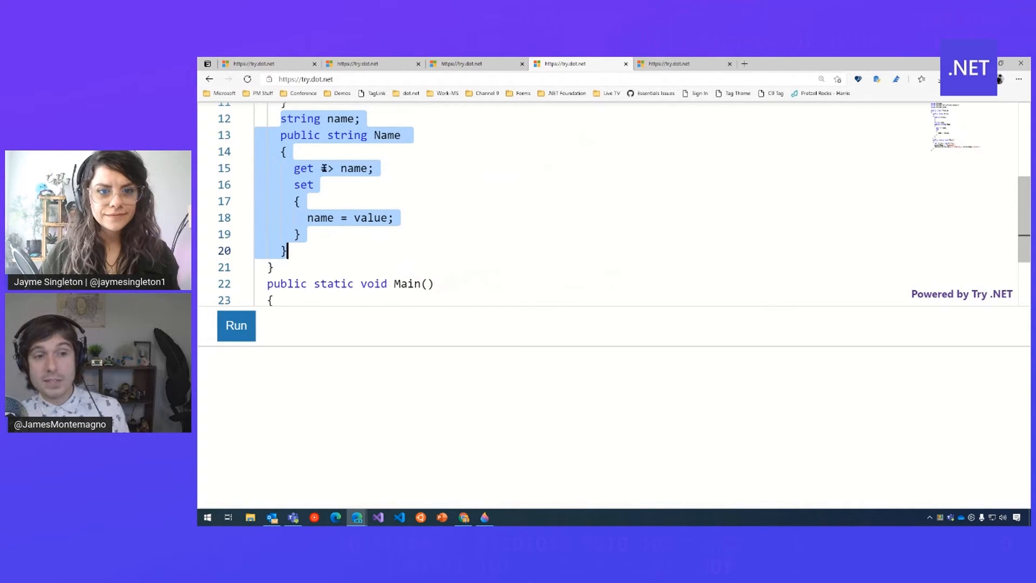
left_click(317, 168)
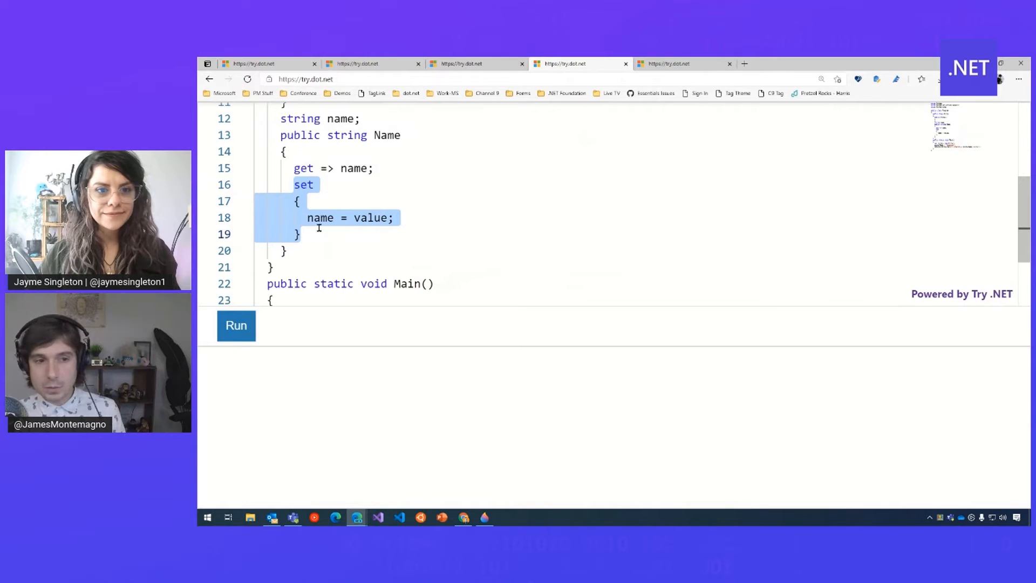
left_click(316, 188)
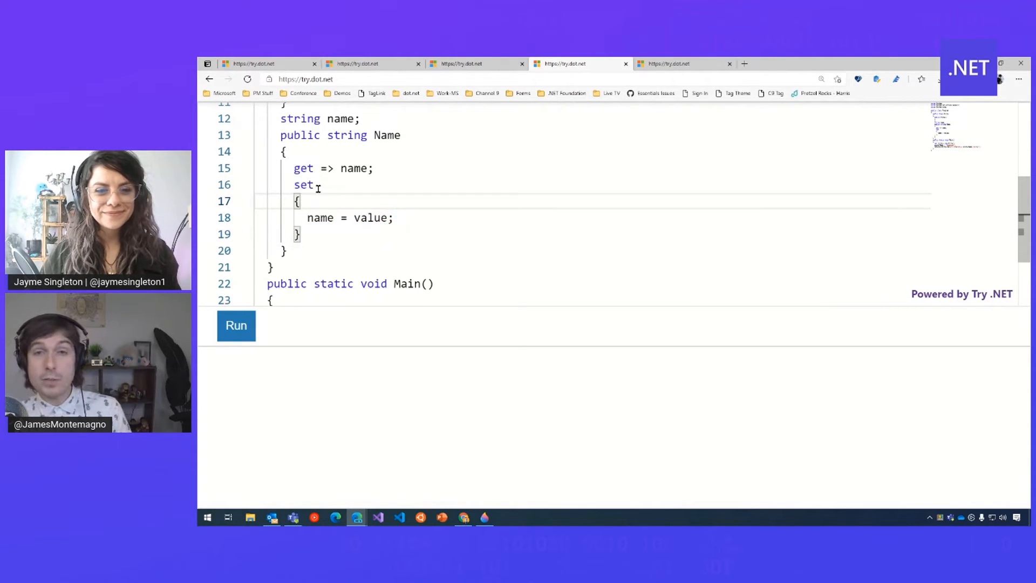
double_click(370, 217)
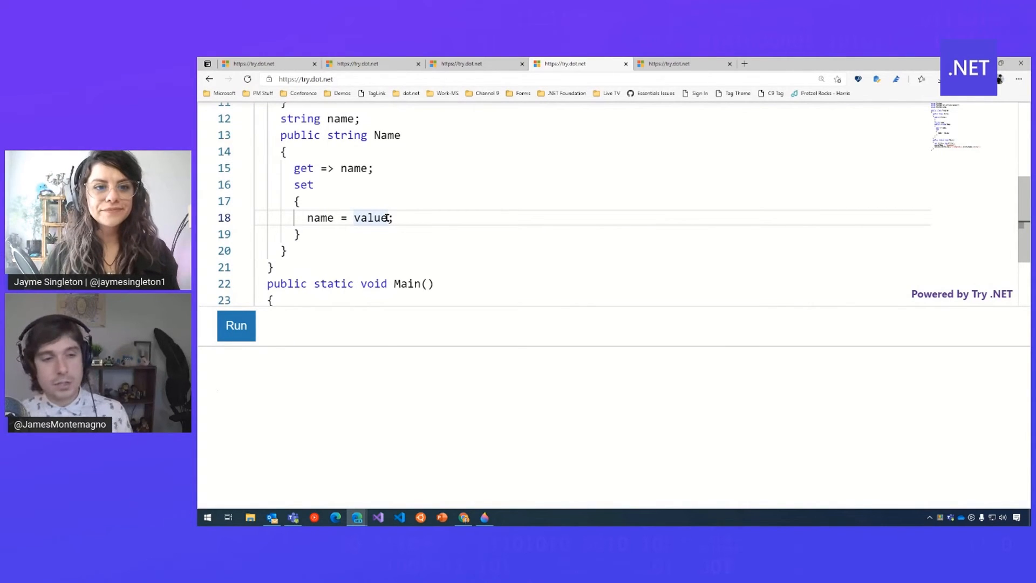
Step: Store value.ToUpper() in the setter and run, printing 'I ordered a HAWAIIAN pizza'
type(".ToF")
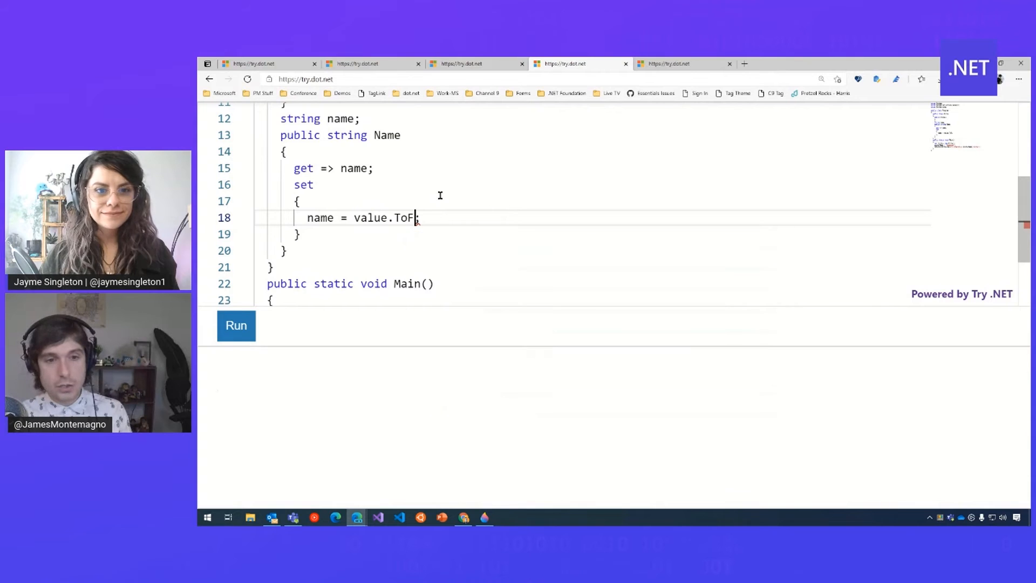
type("Upper()")
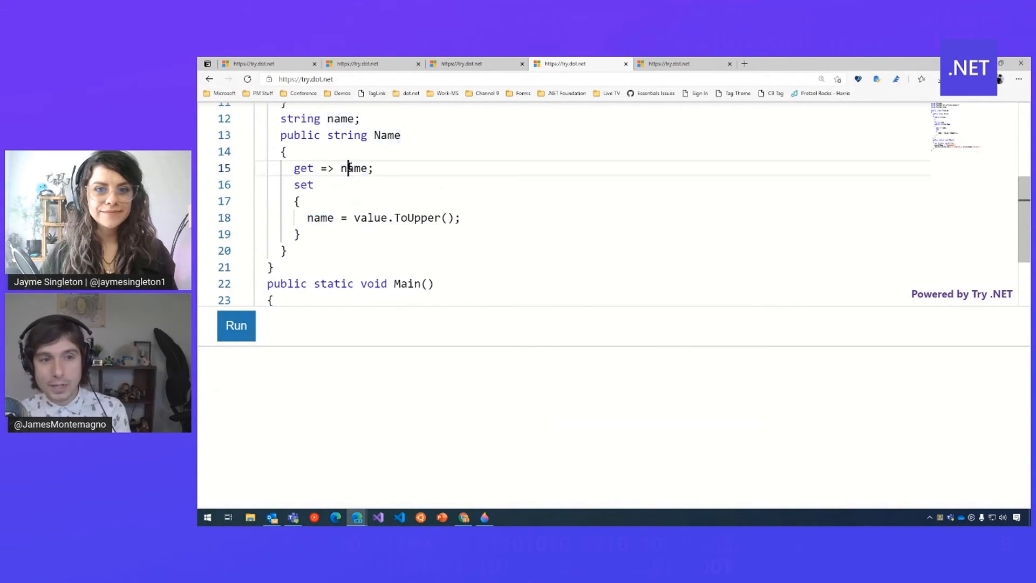
left_click(237, 324)
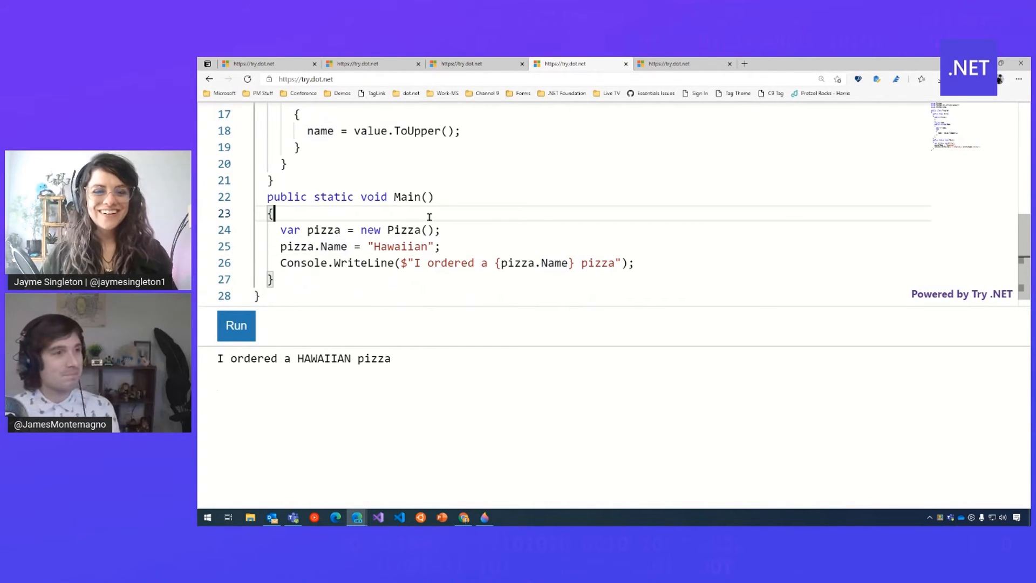
scroll("up", 3)
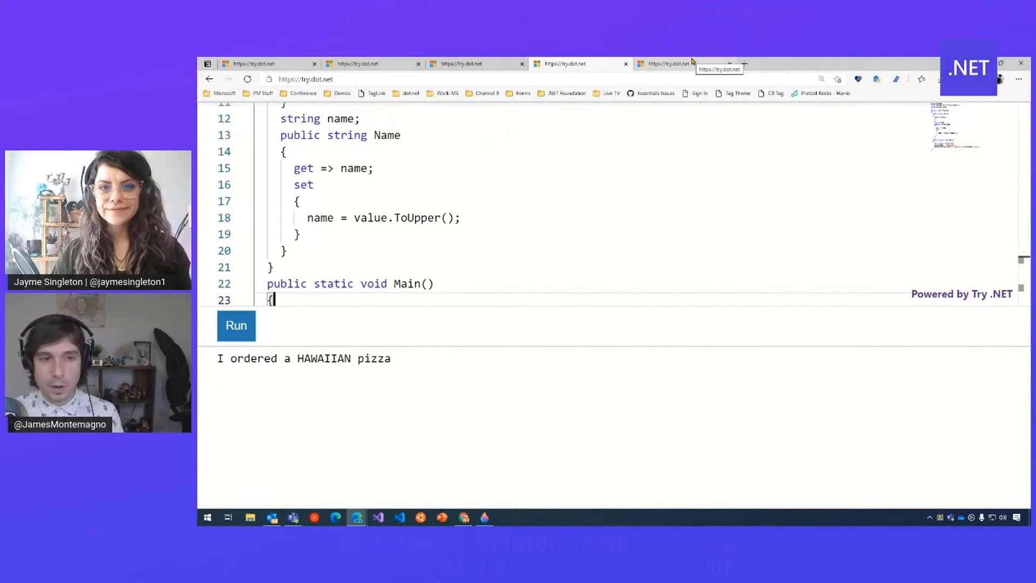
Step: Comment out pizza.OnSale = false; and run, printing 'I ordered a Hawaiian pizza. SALE'
left_click(681, 64)
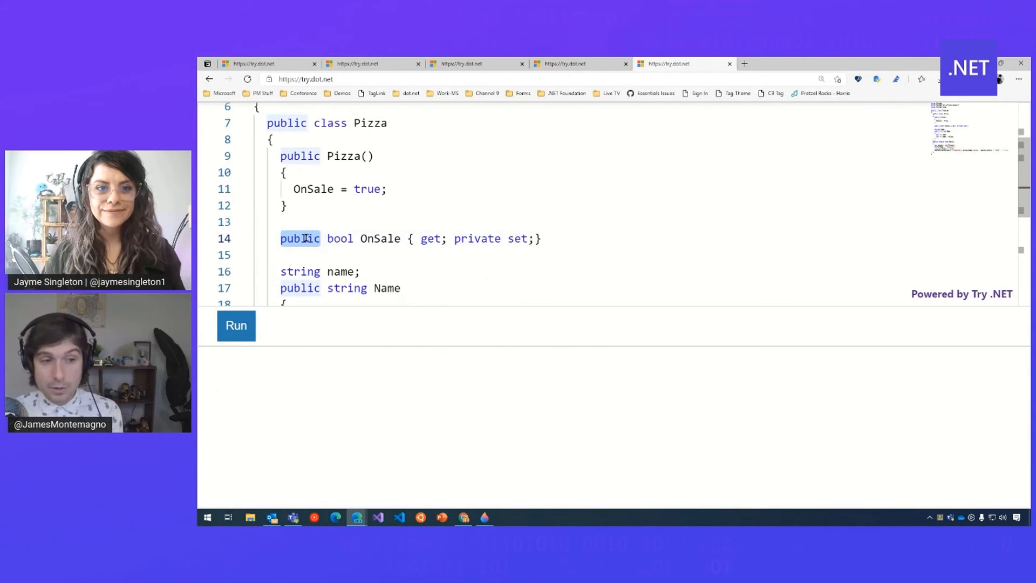
double_click(476, 238)
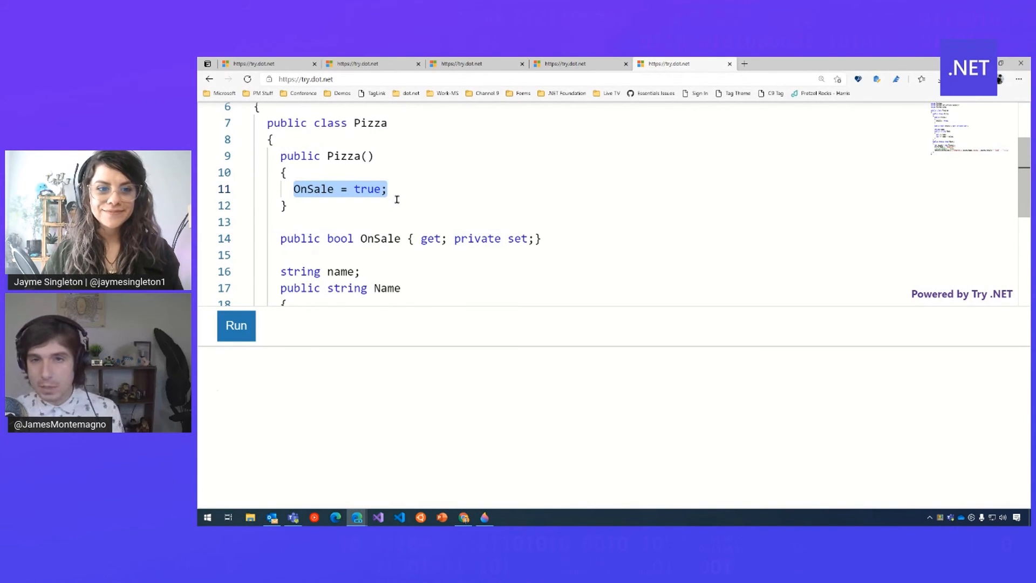
scroll("down", 3)
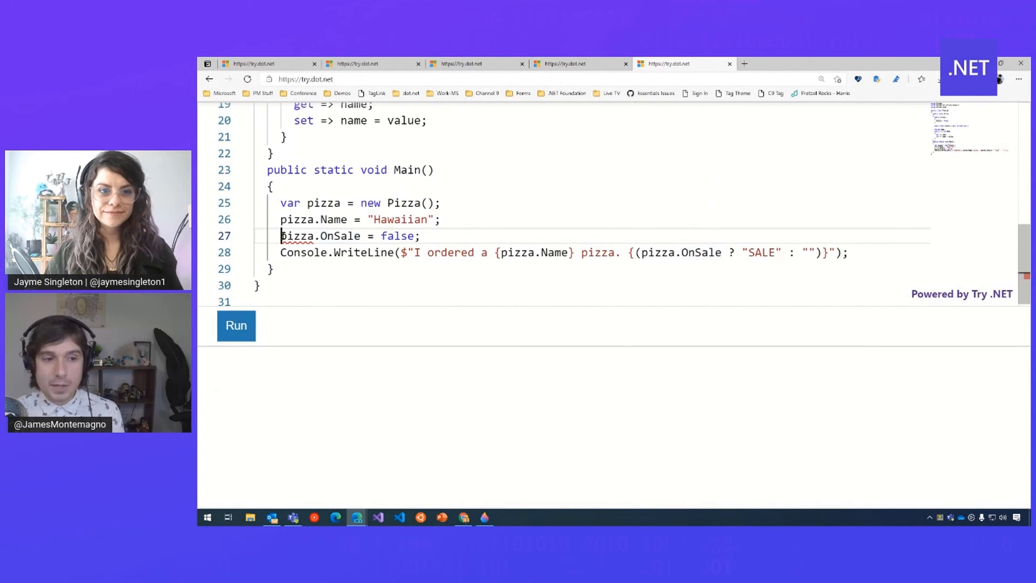
type("//")
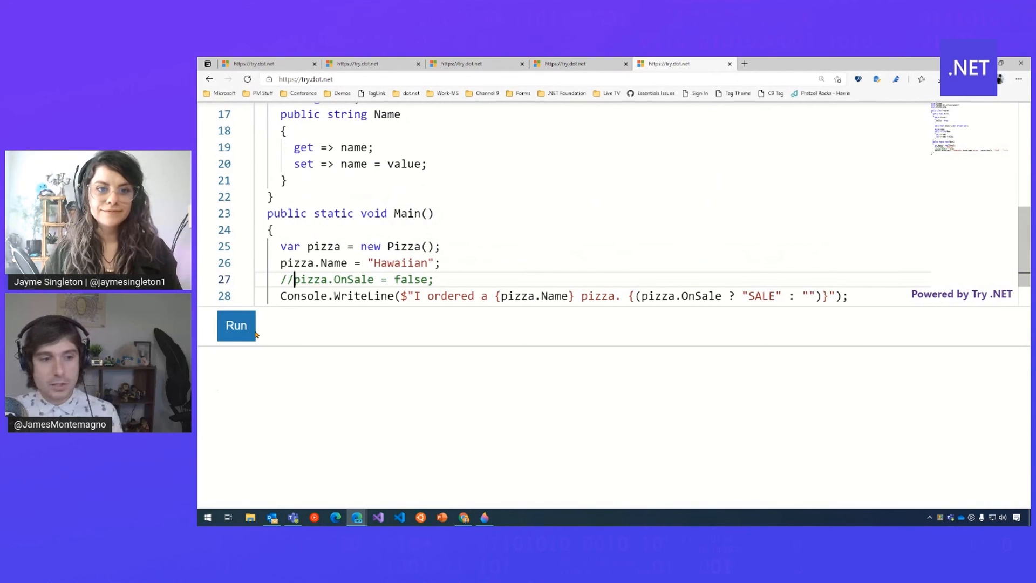
left_click(236, 325)
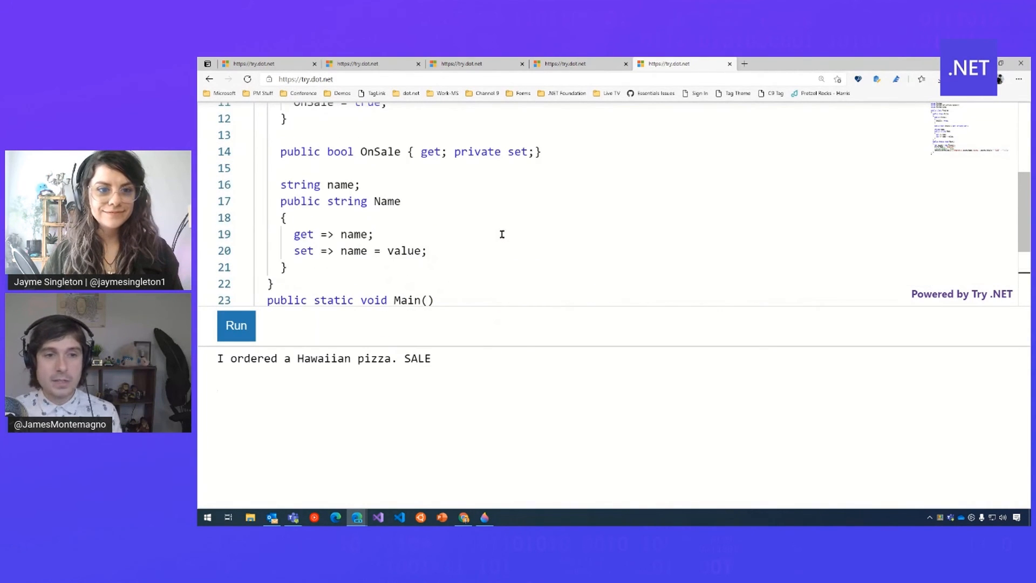